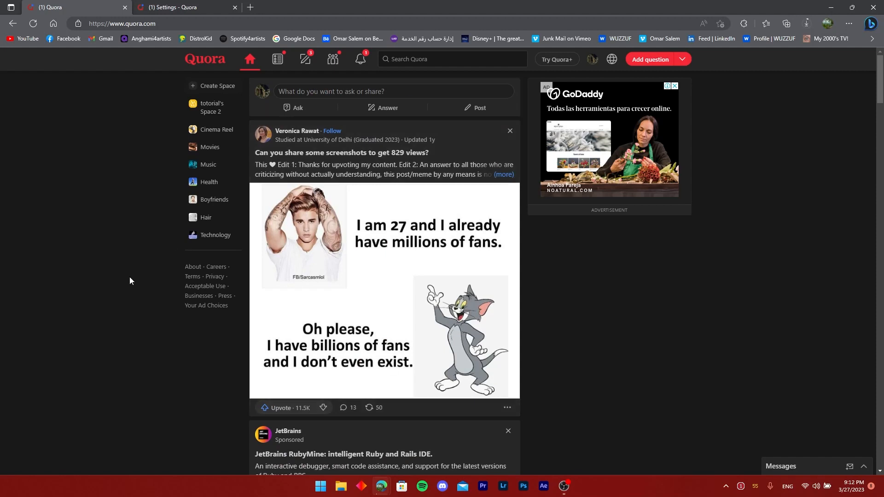
{"action": "mouse_move", "coordinate": [185, 364]}
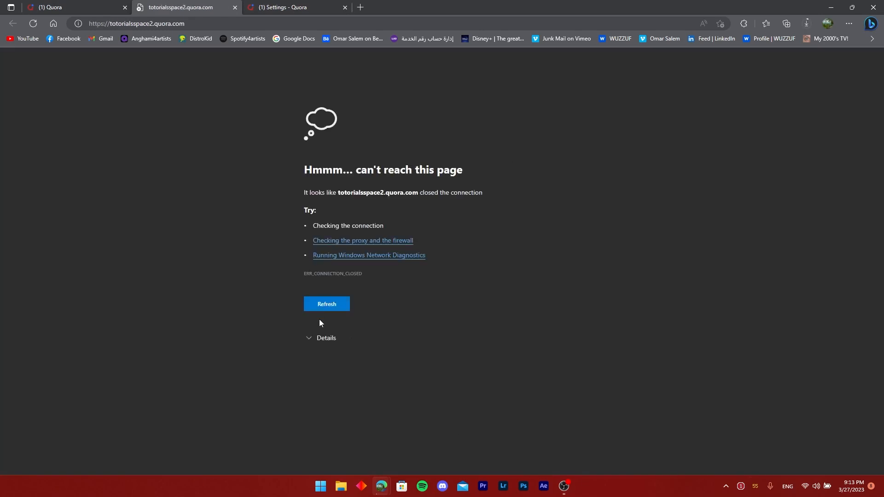
- Reload the failed page so the totorial's Space 2 admin dashboard loads
{"action": "left_click", "coordinate": [326, 304]}
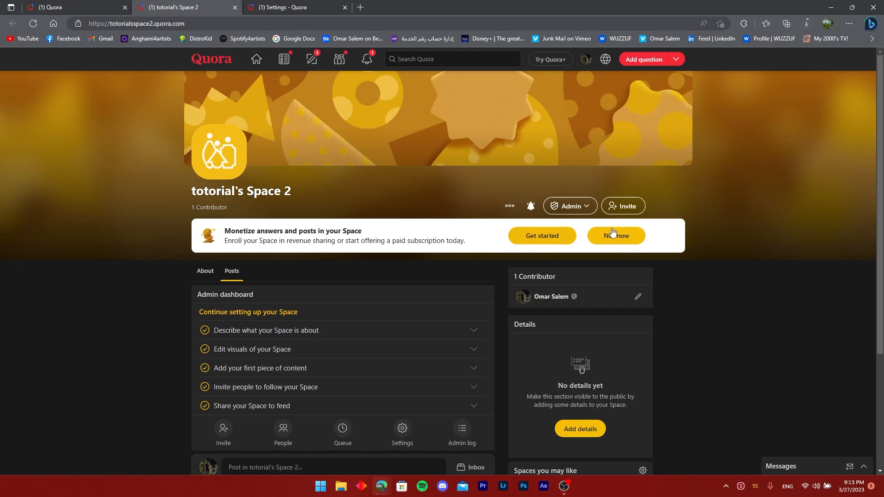
{"action": "mouse_move", "coordinate": [513, 263]}
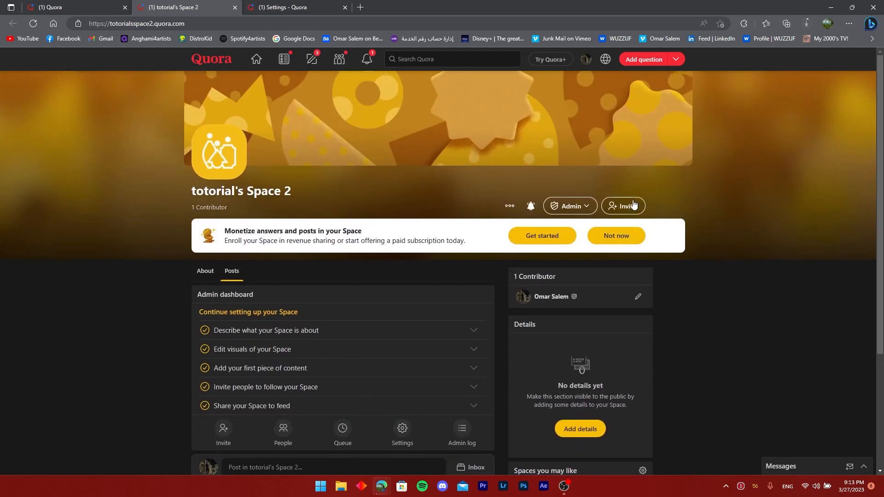
{"action": "mouse_move", "coordinate": [655, 209]}
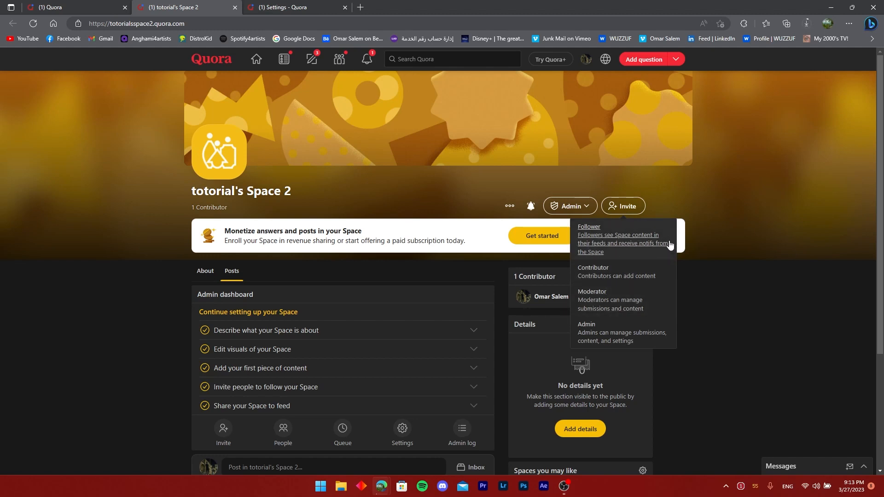
{"action": "mouse_move", "coordinate": [681, 312]}
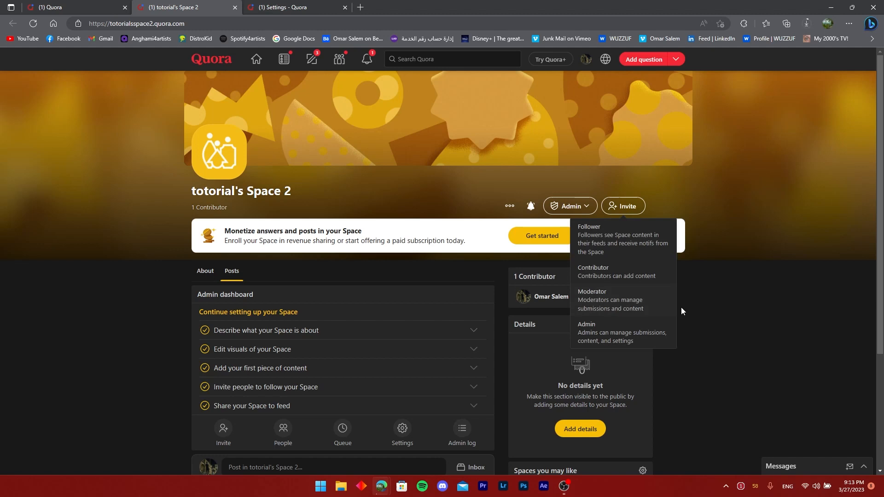
{"action": "mouse_move", "coordinate": [616, 272]}
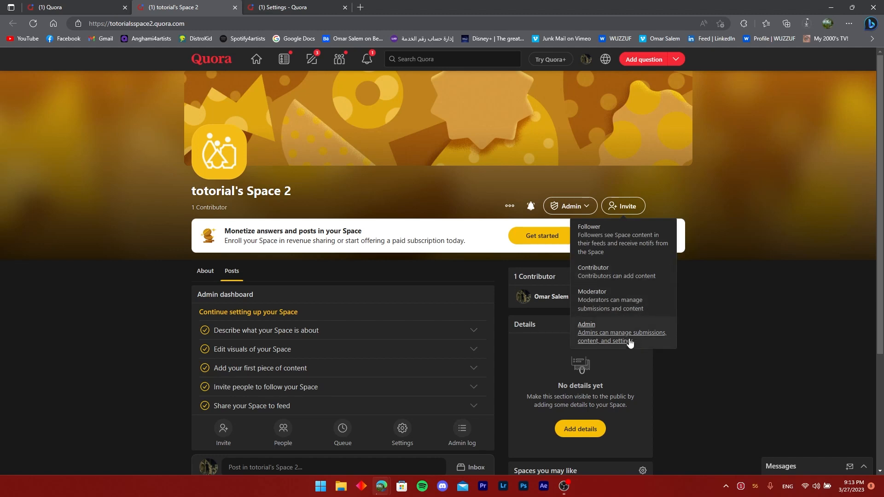
{"action": "left_click", "coordinate": [798, 367]}
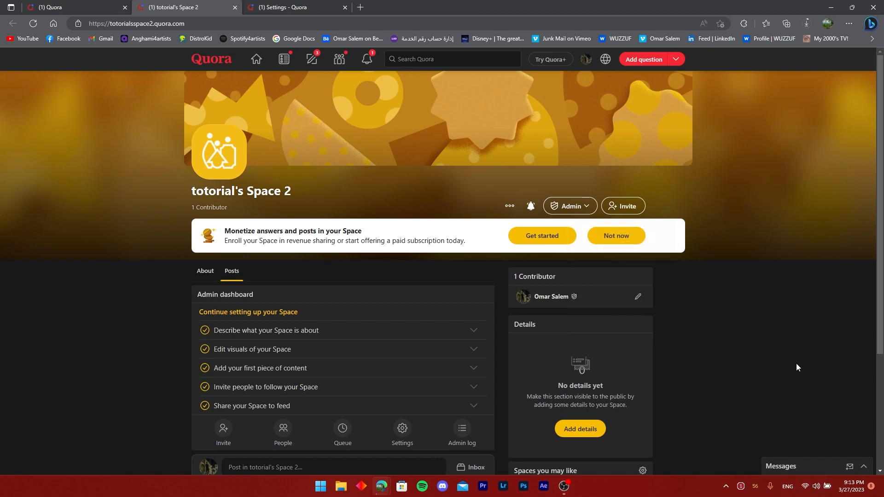
{"action": "left_click", "coordinate": [569, 206]}
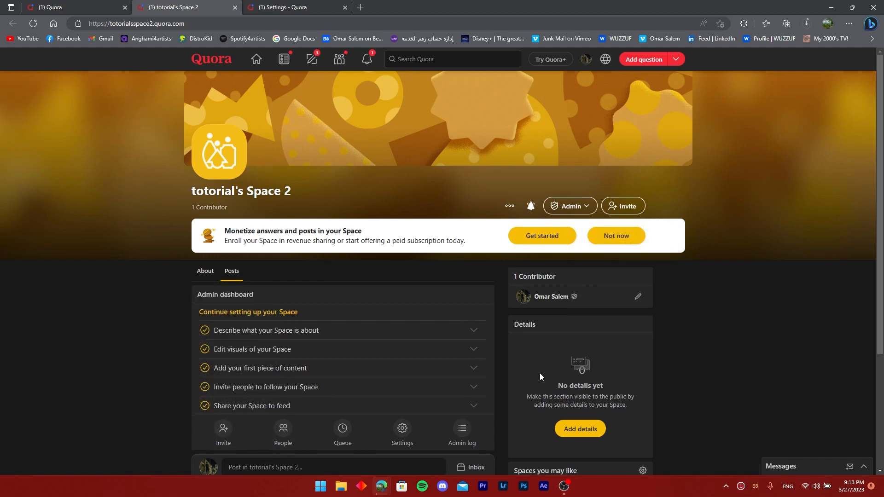
{"action": "mouse_move", "coordinate": [606, 457]}
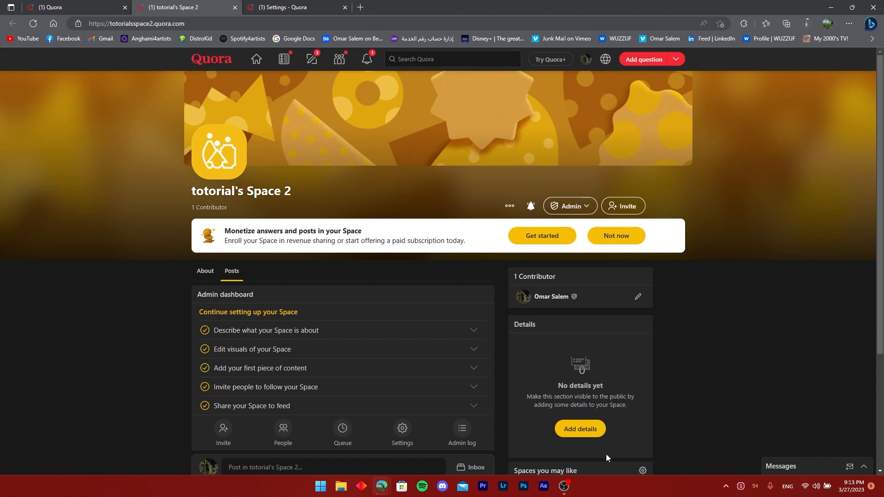